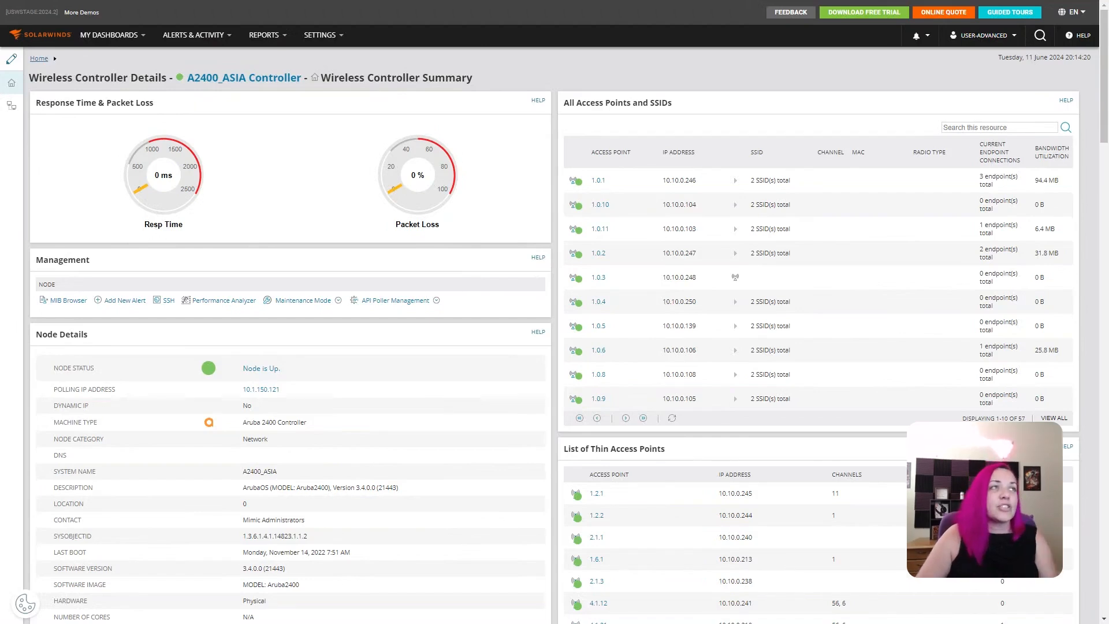
{"action": "mouse_move", "coordinate": [401, 402]}
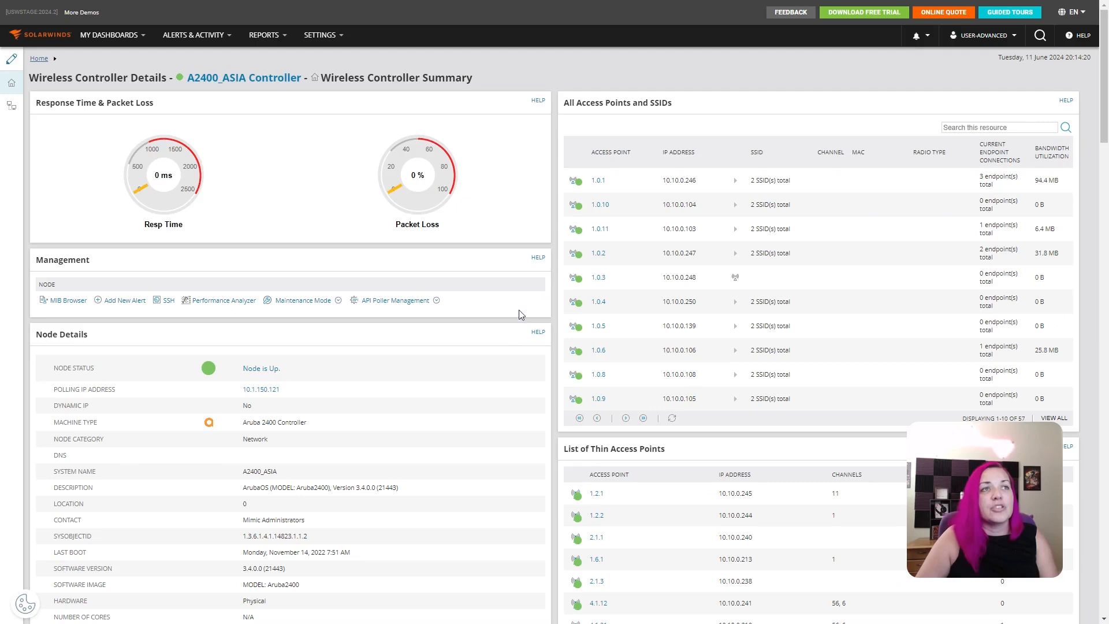
{"action": "mouse_move", "coordinate": [606, 199]}
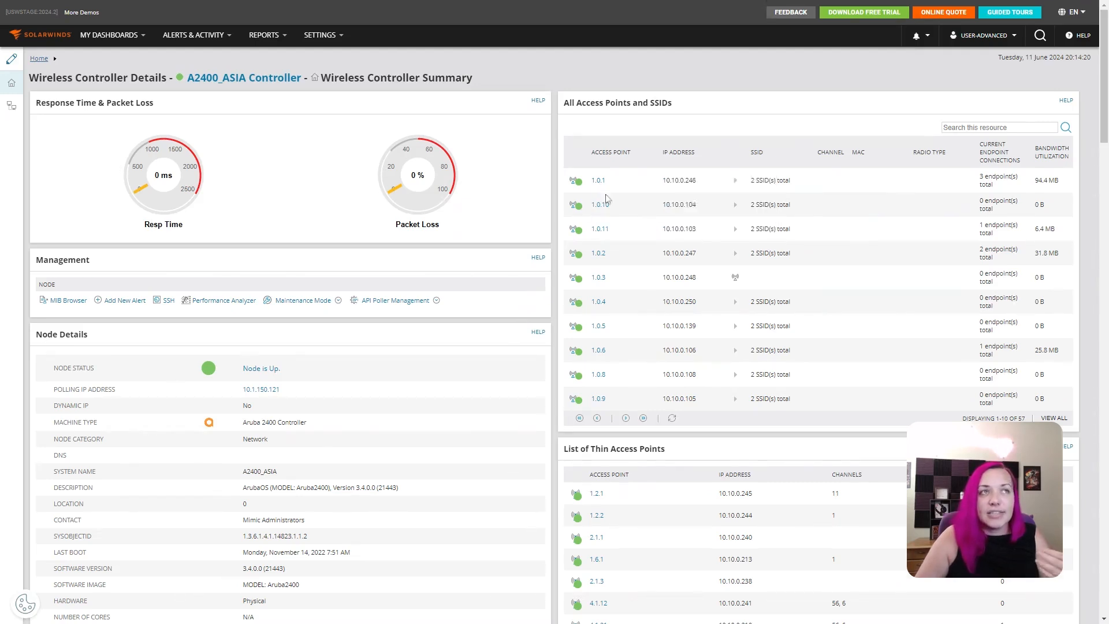
View Device Tracker details for access point 1.0.1 on A2400_ASIA with its three connected endpoints
{"action": "left_click", "coordinate": [597, 180]}
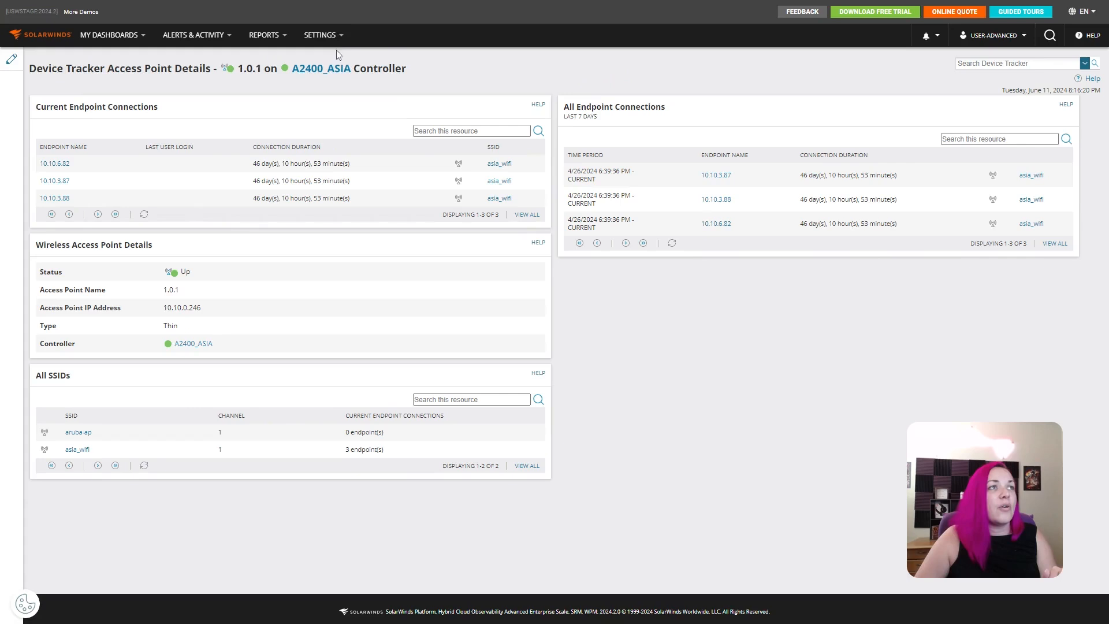
Narrow Manage Nodes to the four Aruba Networks Inc devices, including A2400_ASIA
{"action": "left_click", "coordinate": [320, 35]}
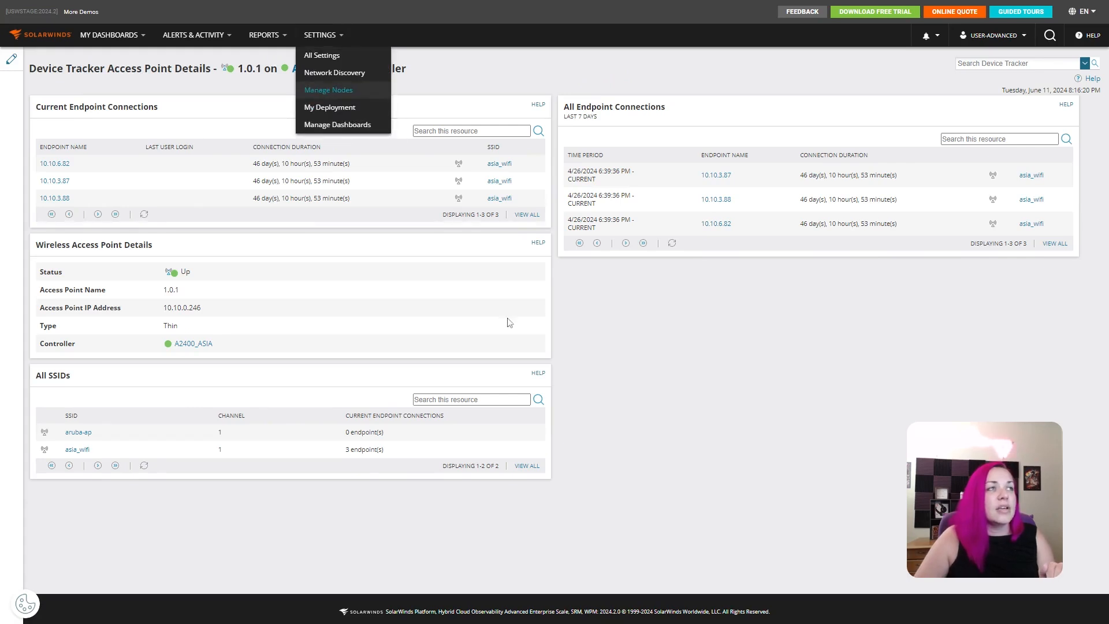
{"action": "left_click", "coordinate": [327, 90]}
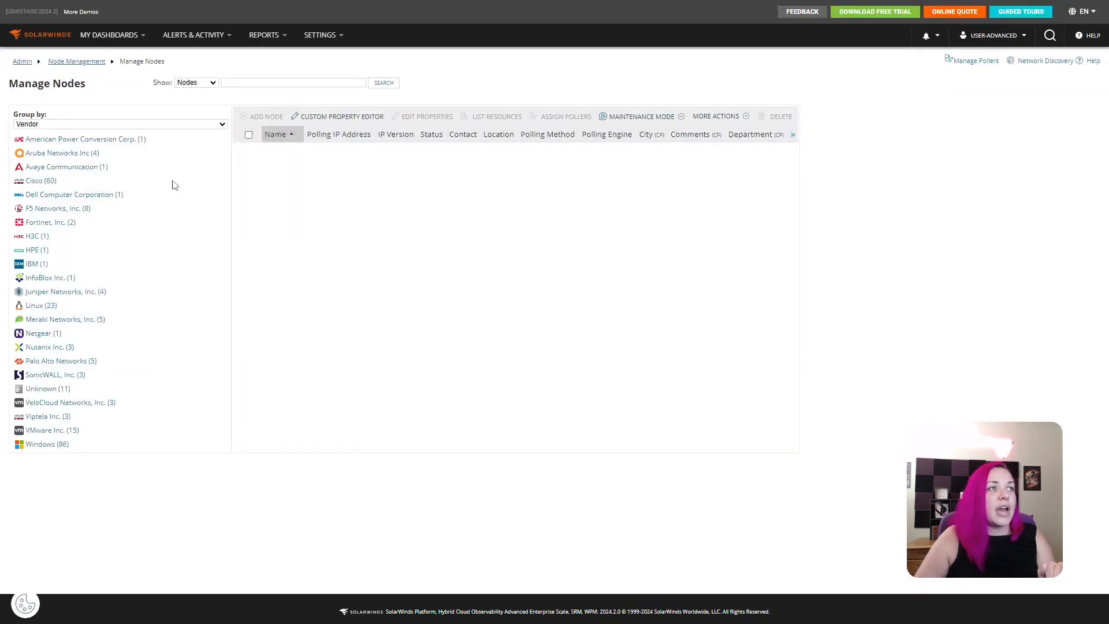
{"action": "left_click", "coordinate": [62, 153]}
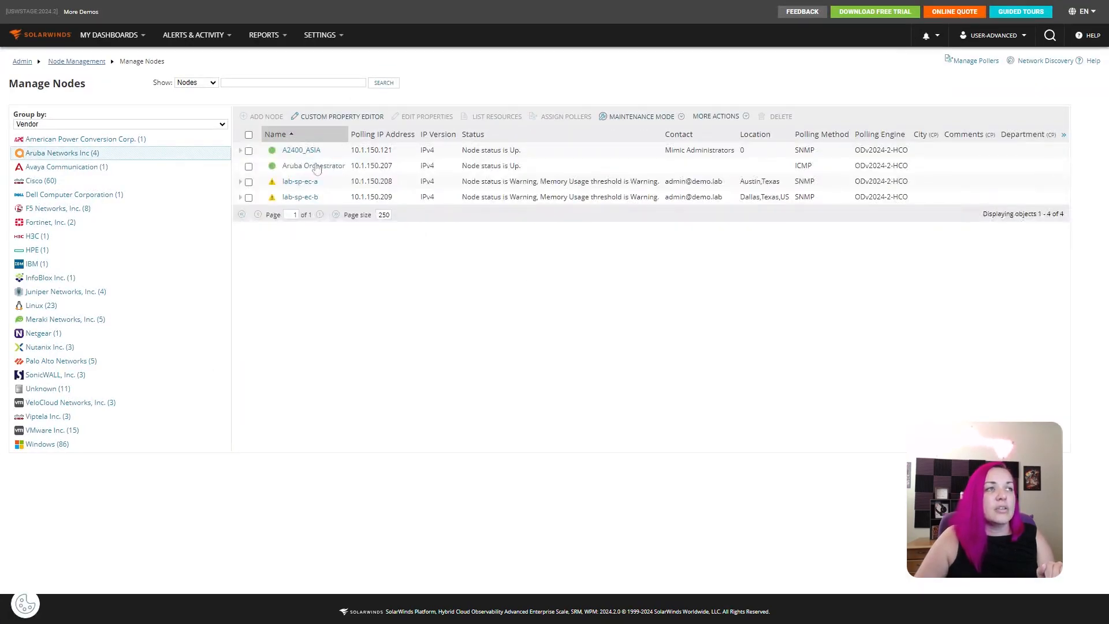
{"action": "mouse_move", "coordinate": [622, 367]}
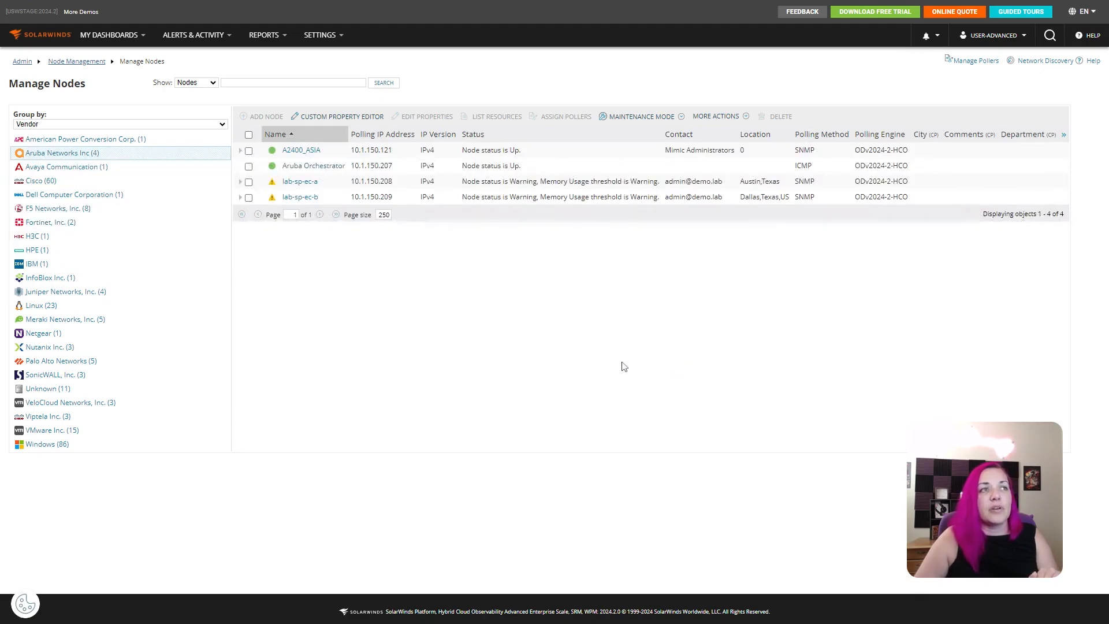
Review the Aruba Orchestrator SD-WAN summary's WAN uplinks, edge devices and VPN tunnel latency
{"action": "left_click", "coordinate": [313, 165]}
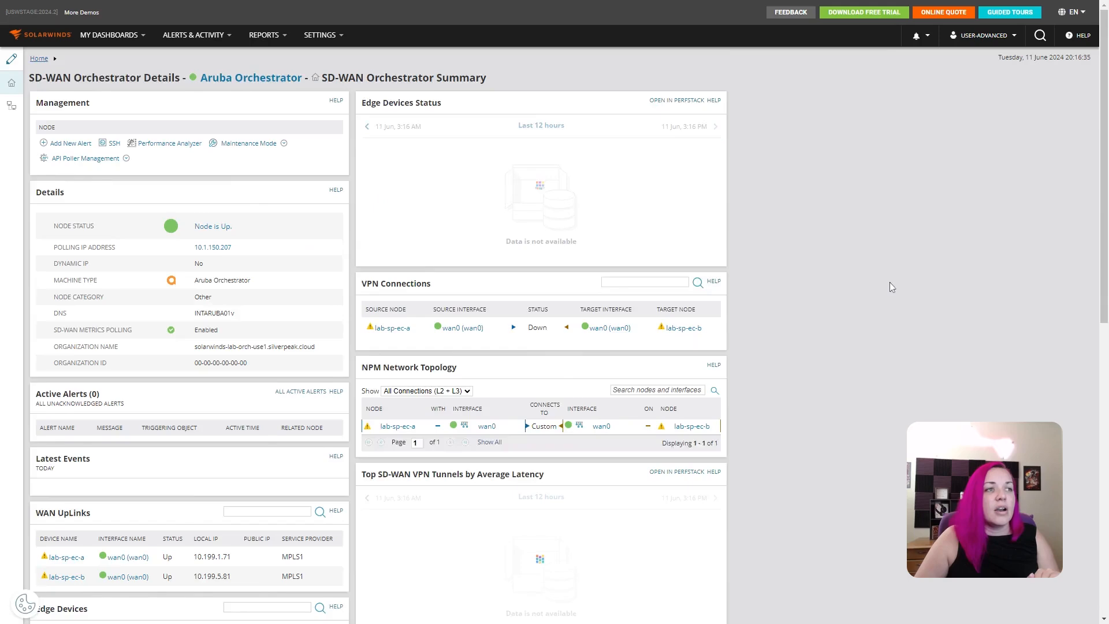
{"action": "scroll", "scroll_direction": "down", "scroll_amount": 3}
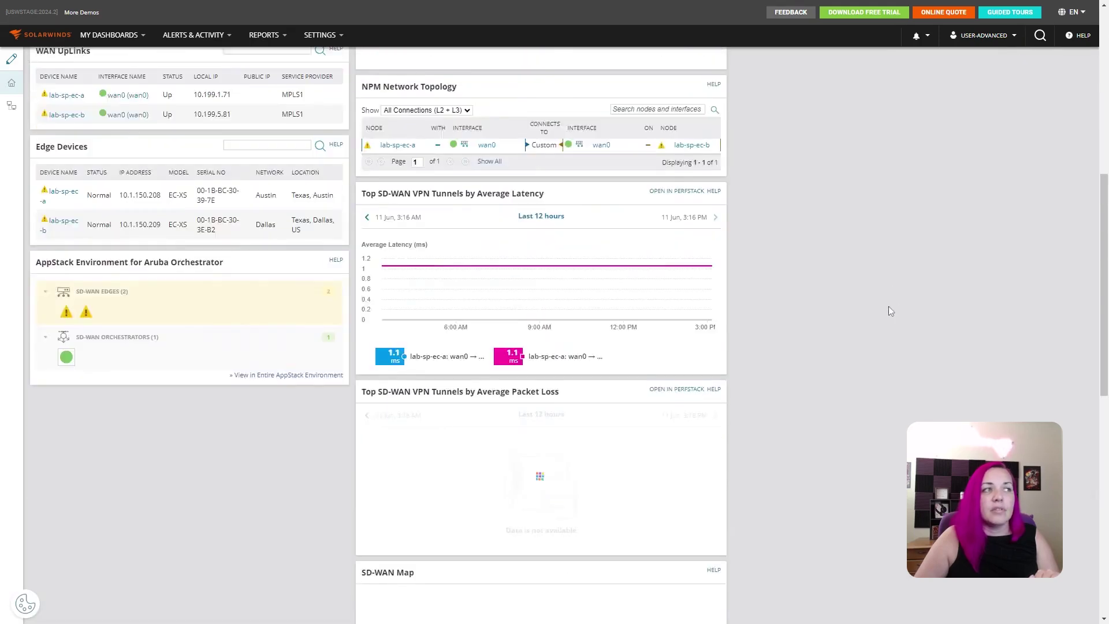
{"action": "scroll", "scroll_direction": "up", "scroll_amount": 3}
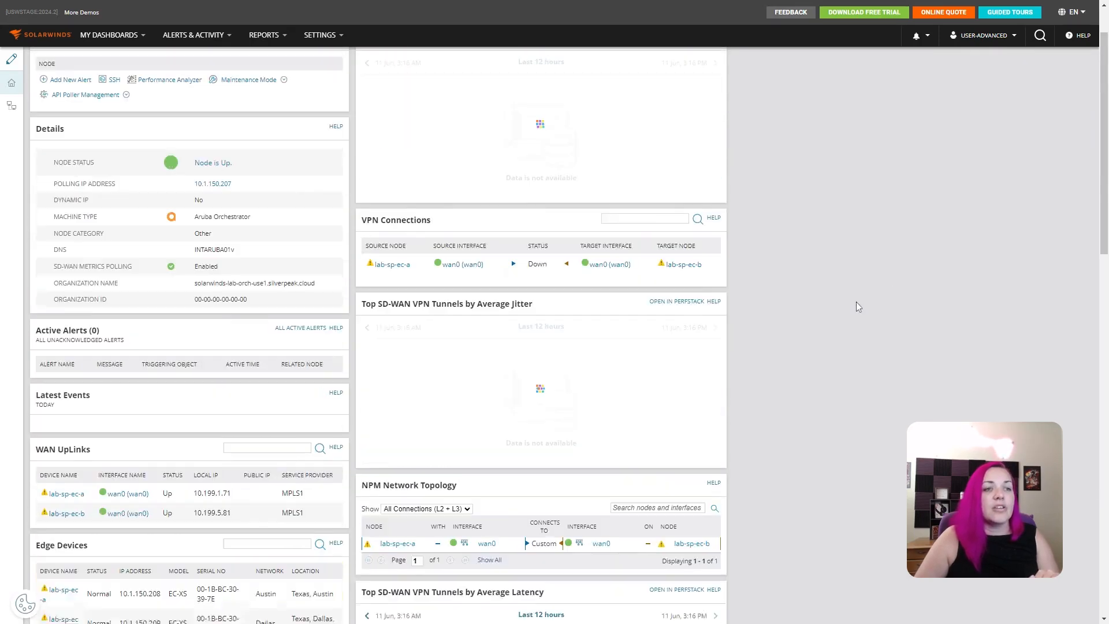
{"action": "scroll", "scroll_direction": "down", "scroll_amount": 3}
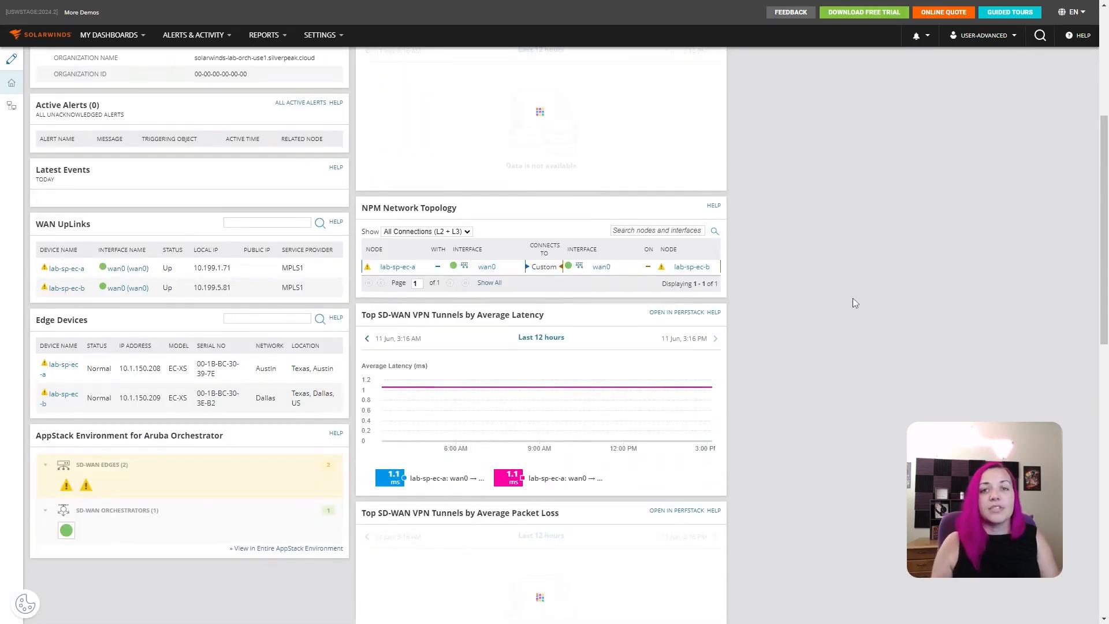
{"action": "scroll", "scroll_direction": "down", "scroll_amount": 3}
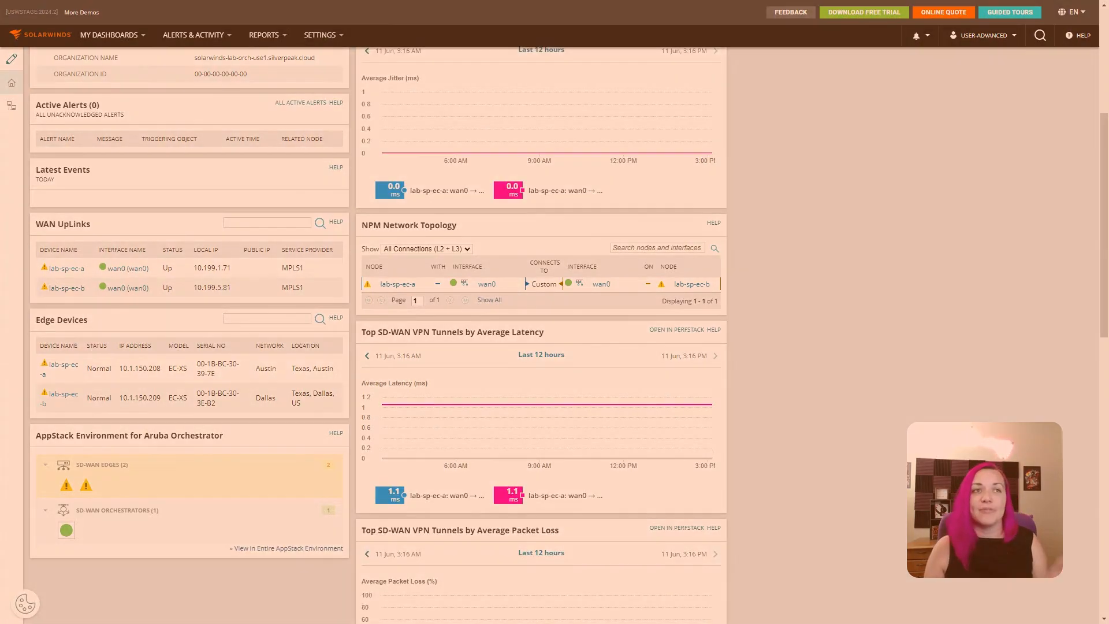